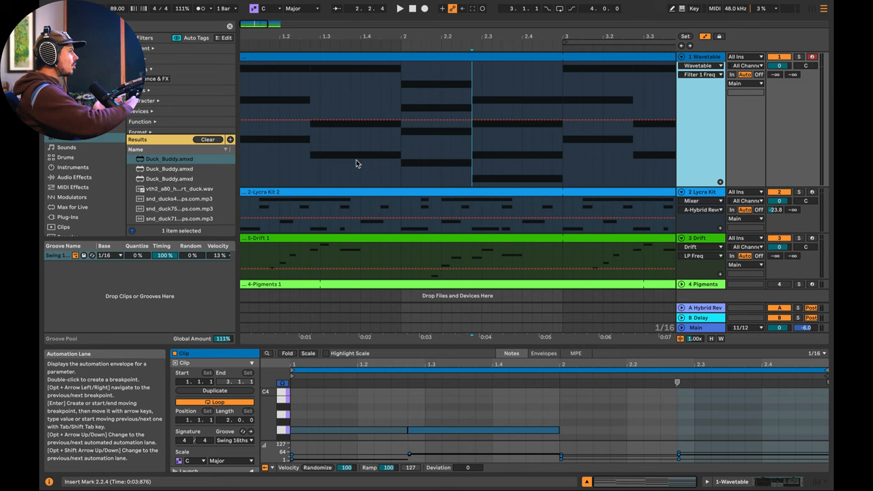
mouse_move(339, 168)
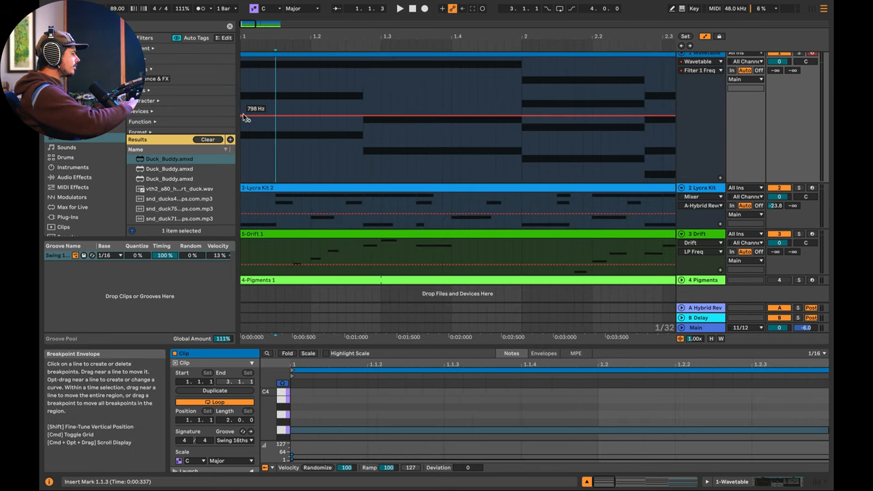
Step: Check Wavetable's Mod Sources view, then return to its MPE modulation matrix
left_click_drag(245, 117, 284, 128)
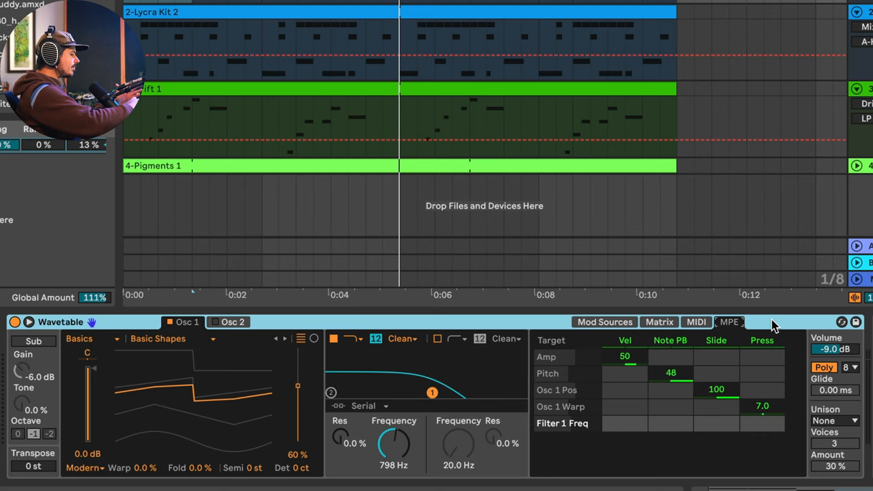
left_click(604, 322)
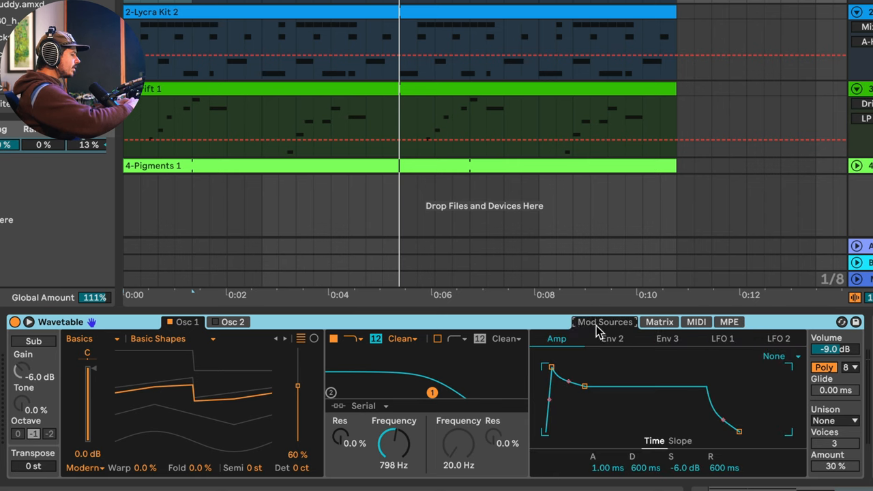
mouse_move(726, 331)
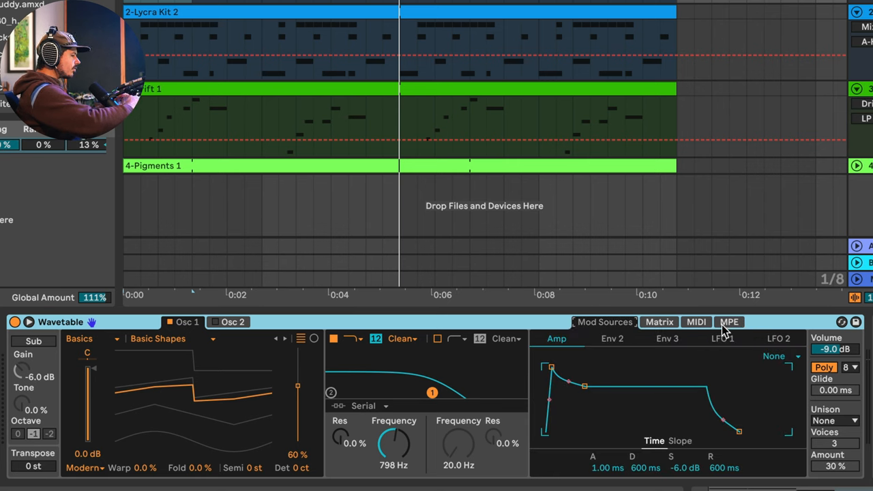
left_click(728, 322)
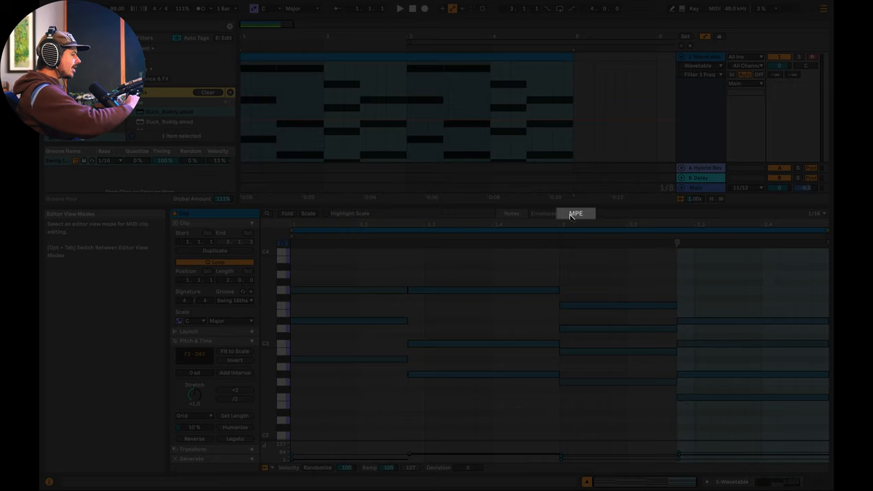
Step: Switch the clip editor to MPE expression editing and select the first G3 note
left_click(575, 212)
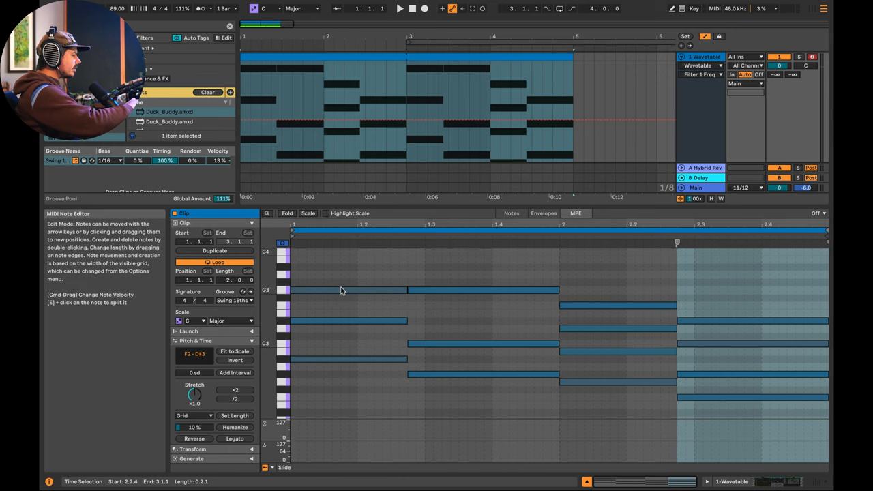
left_click(341, 291)
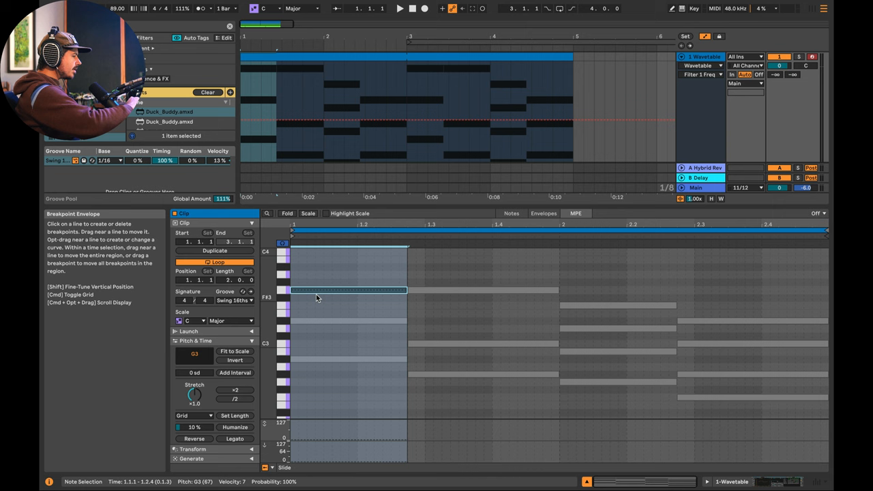
left_click_drag(317, 291, 316, 289)
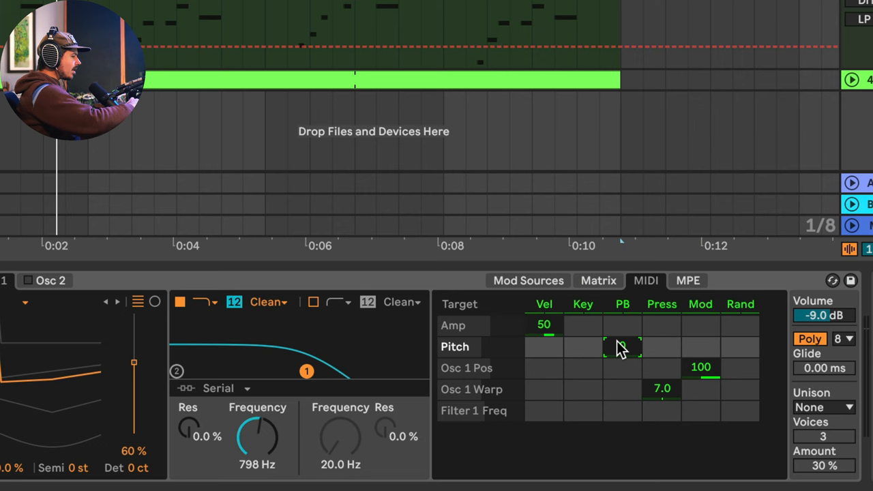
Step: Switch Wavetable's modulation matrix back to MPE sources
left_click(687, 281)
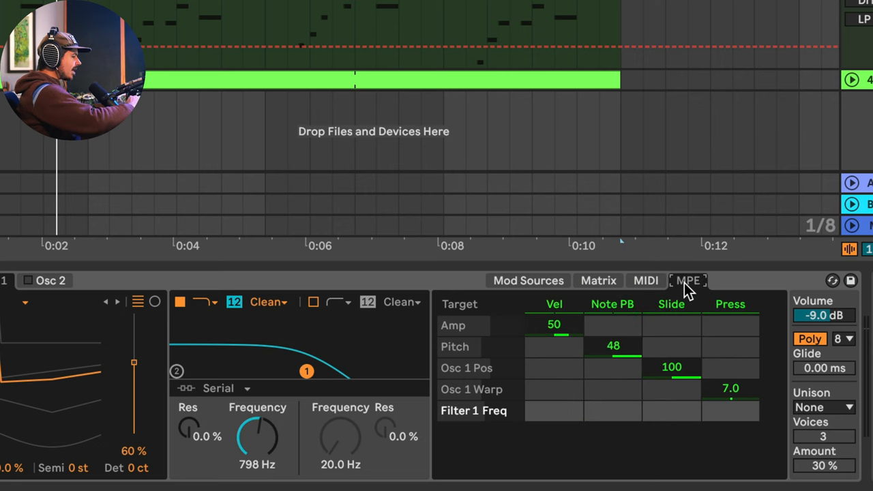
mouse_move(626, 361)
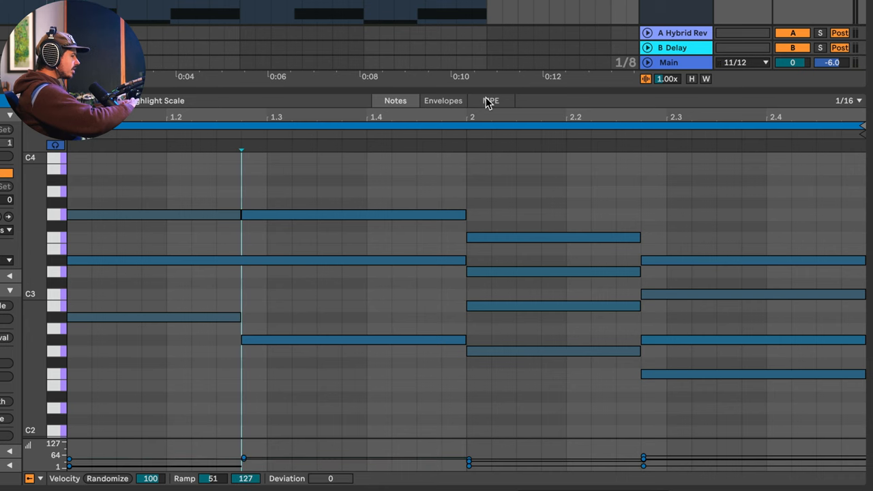
Step: Draw a pitch bend on the D#3 note down to about -3 semitones and nudge the A2 note's pitch
left_click(491, 101)
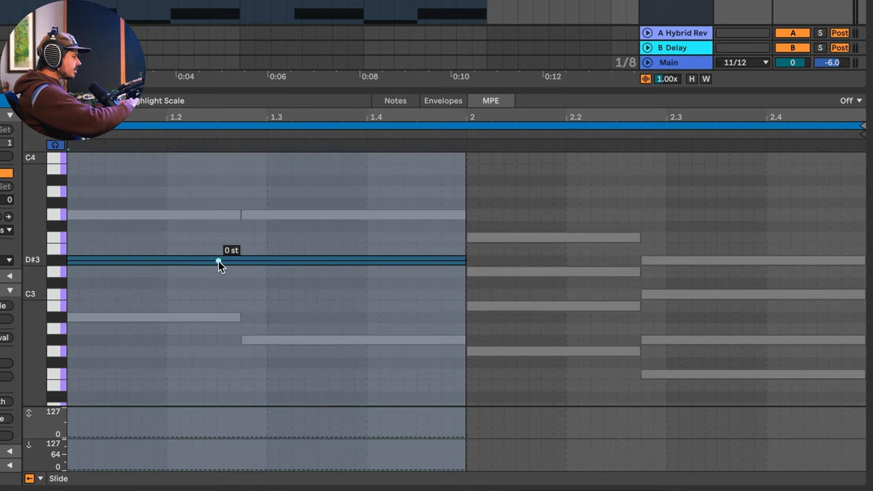
left_click_drag(218, 262, 243, 289)
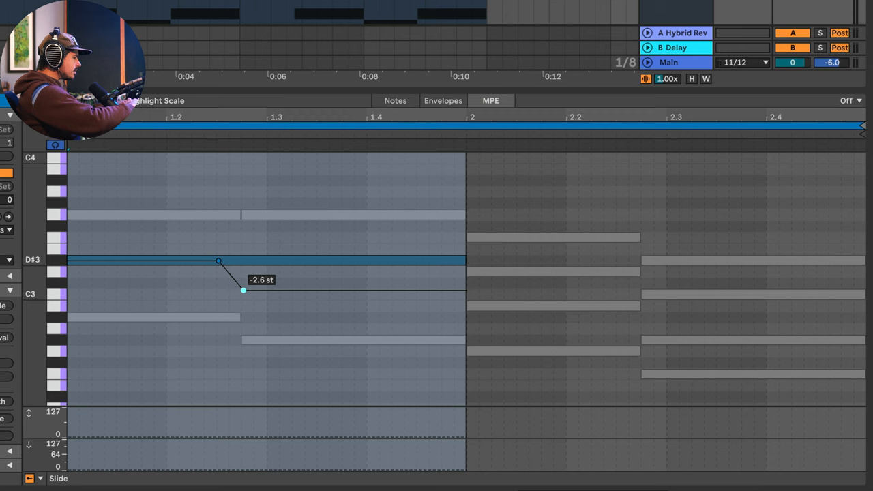
left_click_drag(243, 289, 243, 294)
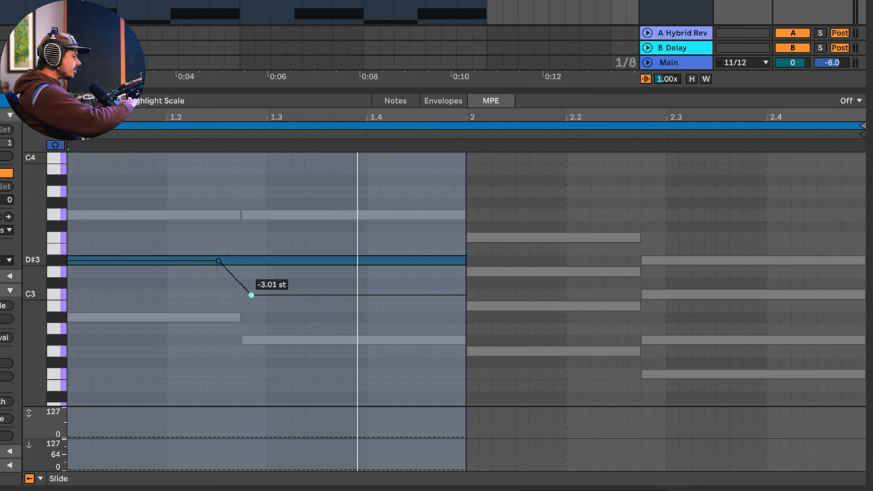
left_click_drag(219, 261, 207, 261)
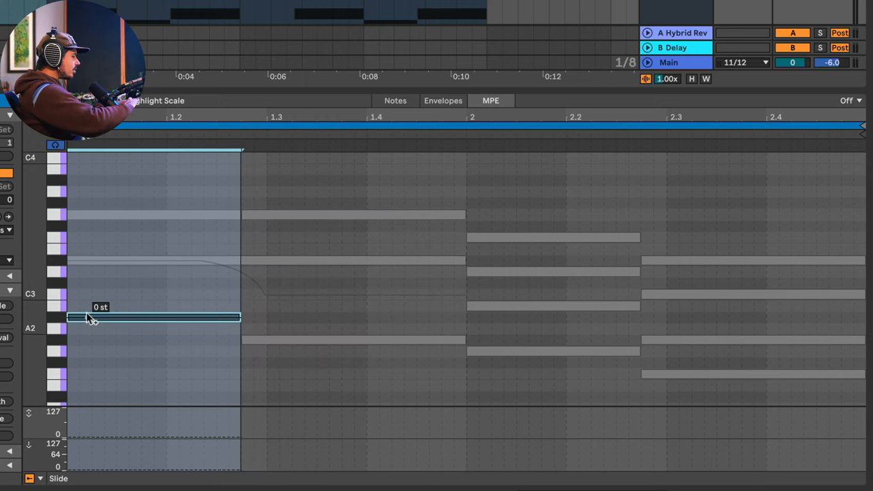
left_click_drag(153, 316, 152, 324)
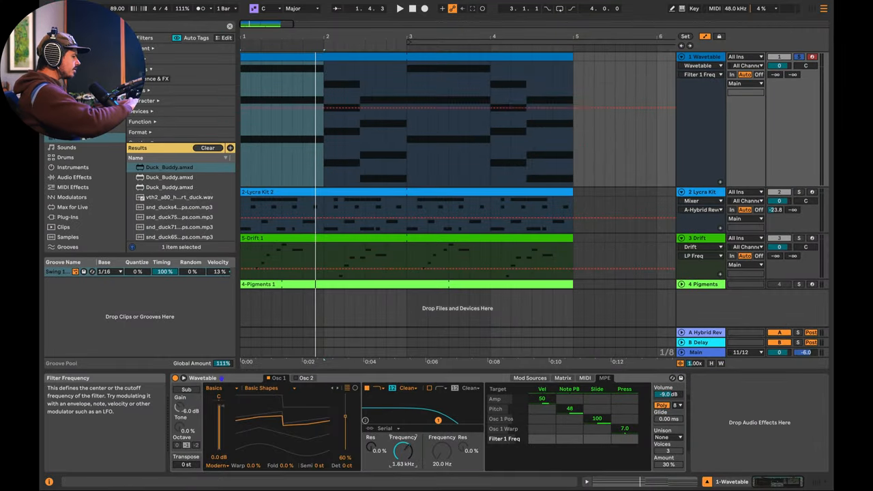
Step: Reopen the clip's MPE expression editor showing the G3 note's envelope
left_click(400, 8)
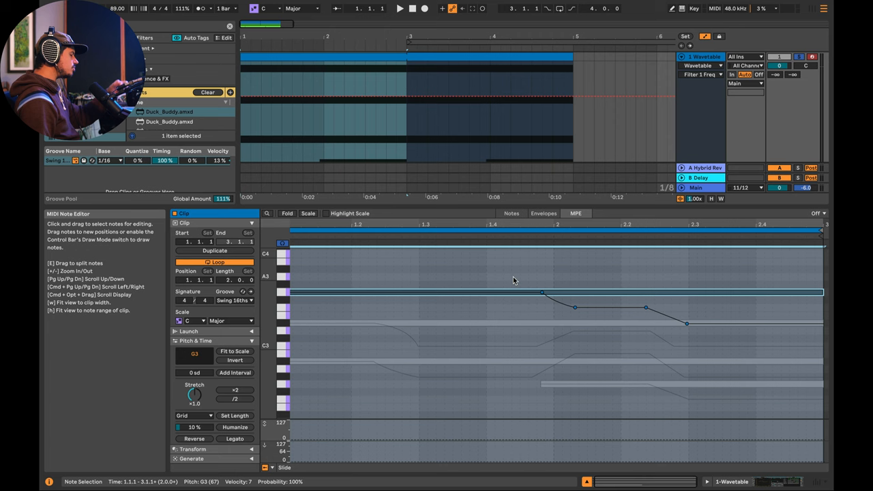
Step: Enlarge the clip detail view so the MPE envelopes are easier to see
left_click(399, 8)
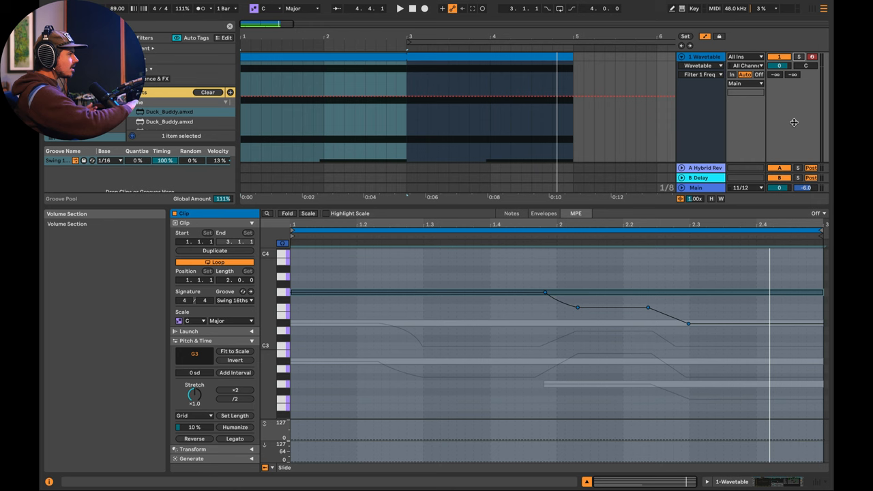
left_click(401, 8)
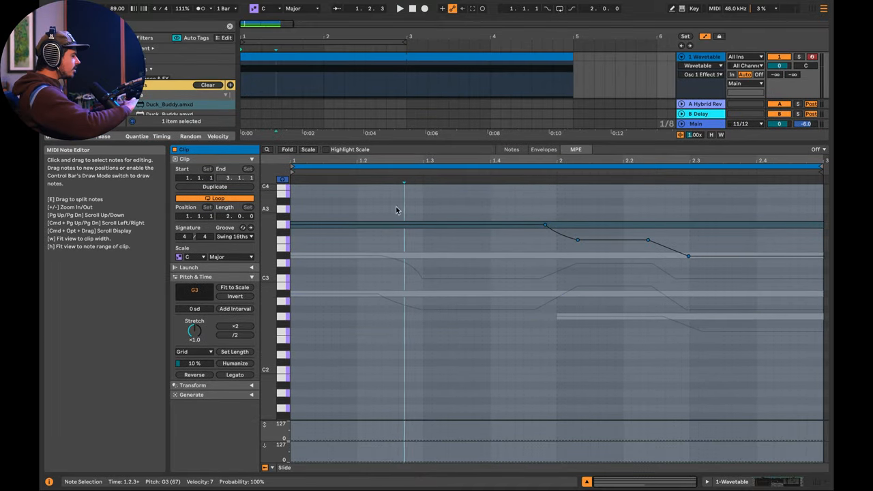
mouse_move(360, 211)
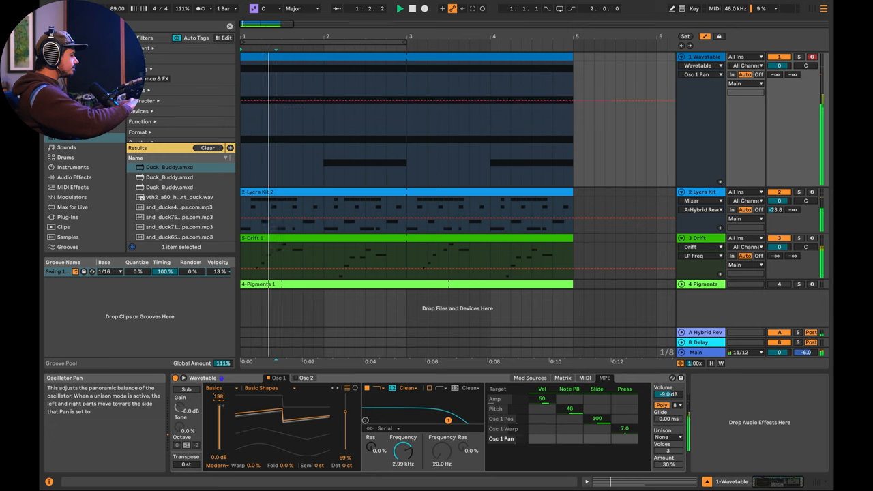
Step: Show Wavetable's MPE matrix with Osc 1 Pan listed as a target
left_click(424, 8)
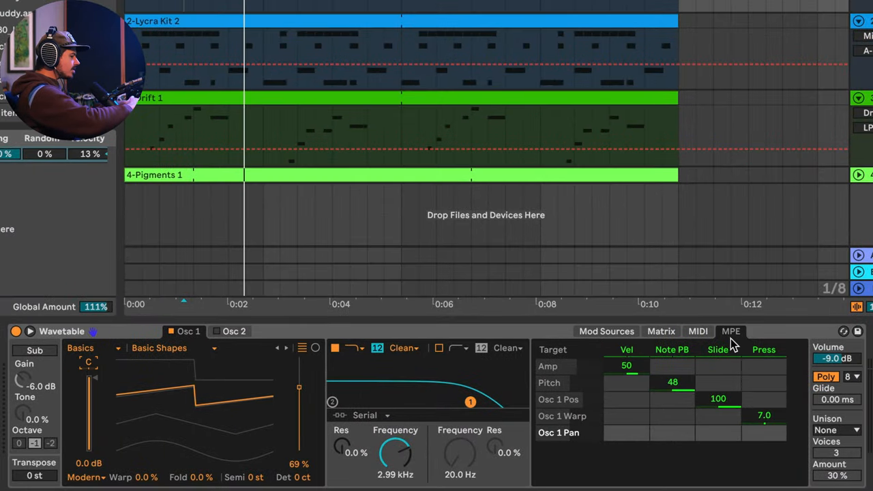
Step: Add Filter 1 Freq as a target row in Wavetable's general modulation matrix
left_click(660, 331)
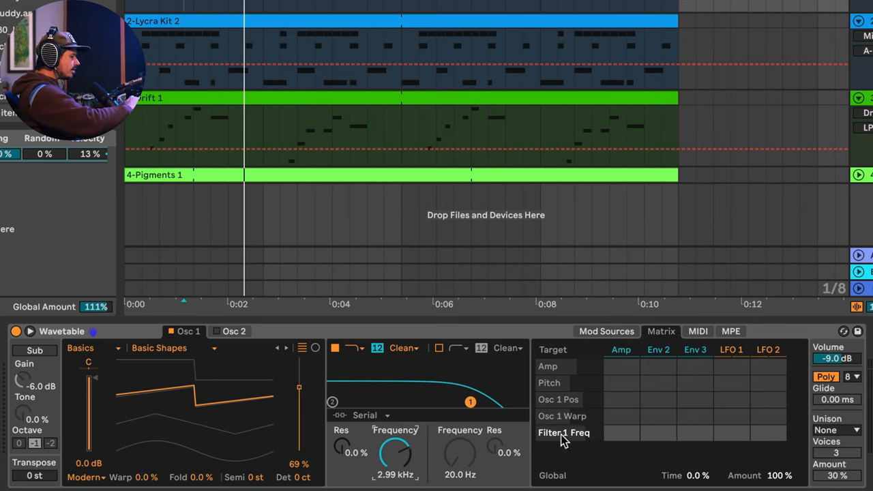
left_click(731, 331)
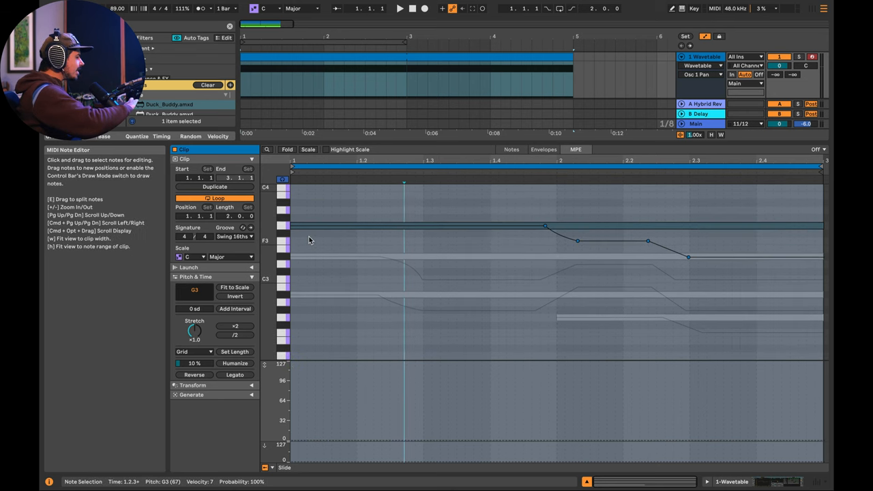
Step: Draw a slide envelope on the upper note rising from 0 to 127
left_click(343, 439)
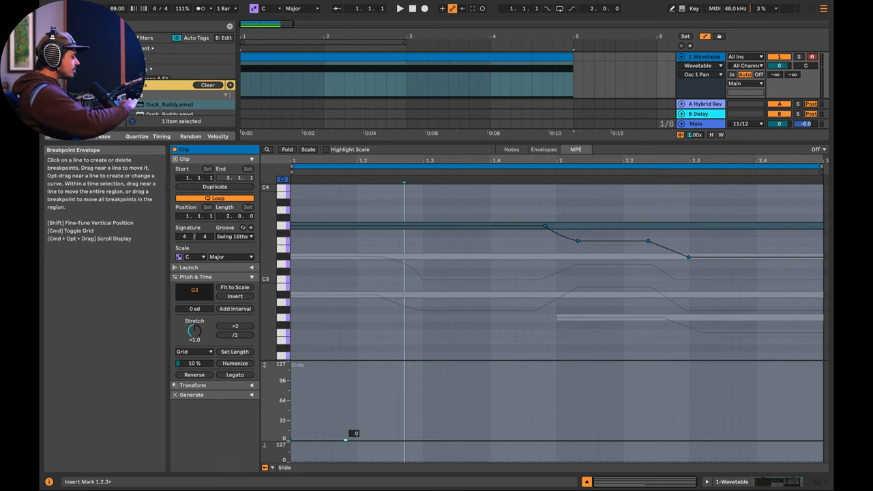
left_click_drag(343, 439, 422, 392)
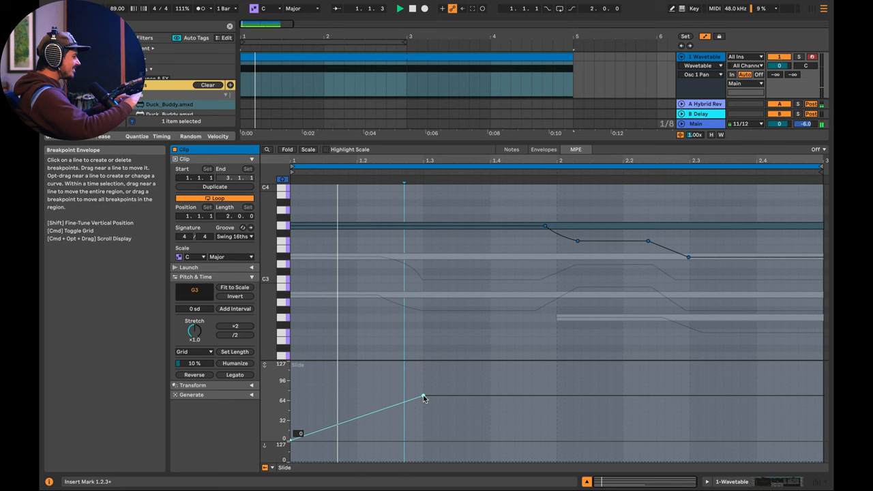
left_click(400, 8)
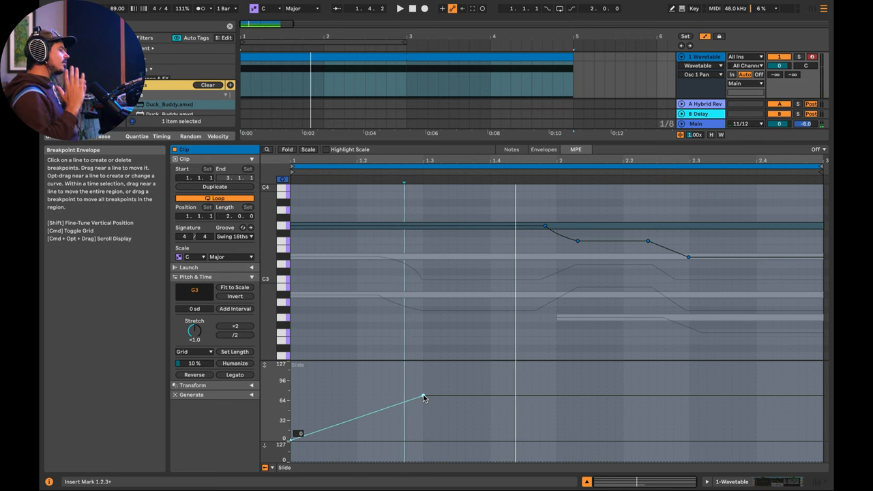
left_click(401, 8)
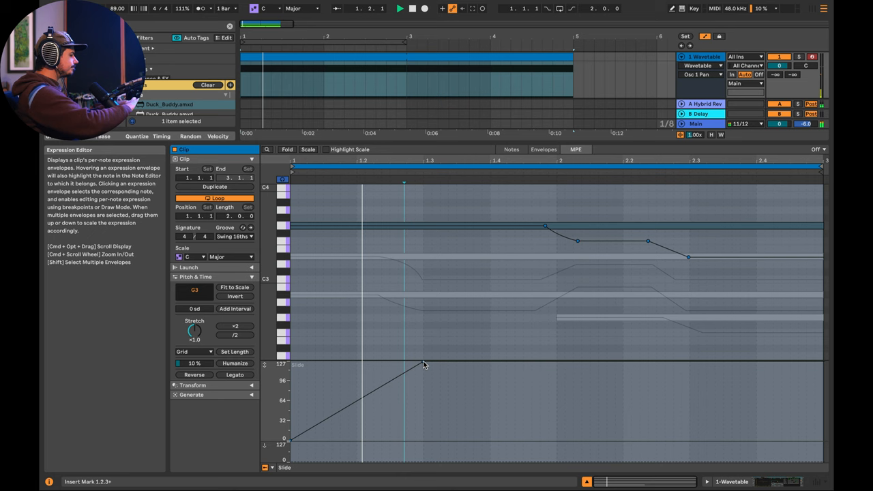
left_click(424, 8)
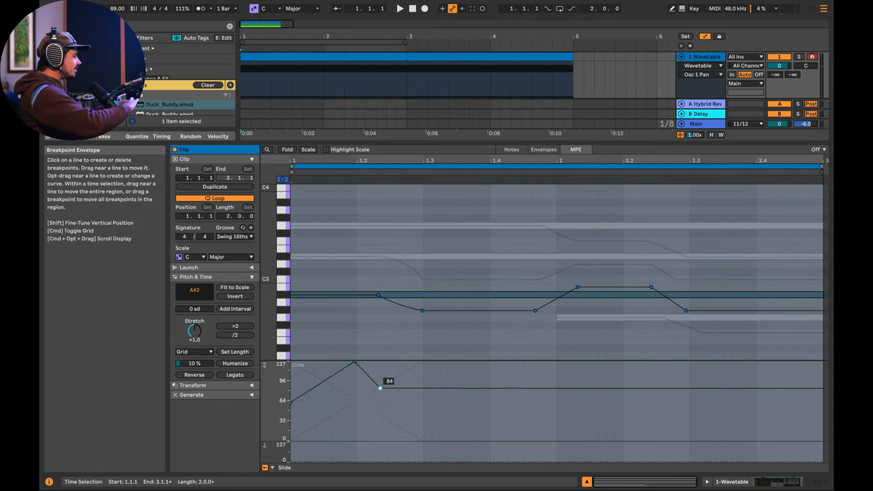
Step: Shape the lower note's slide envelope into a rise, dip, drop and final ramp
left_click_drag(379, 388, 423, 402)
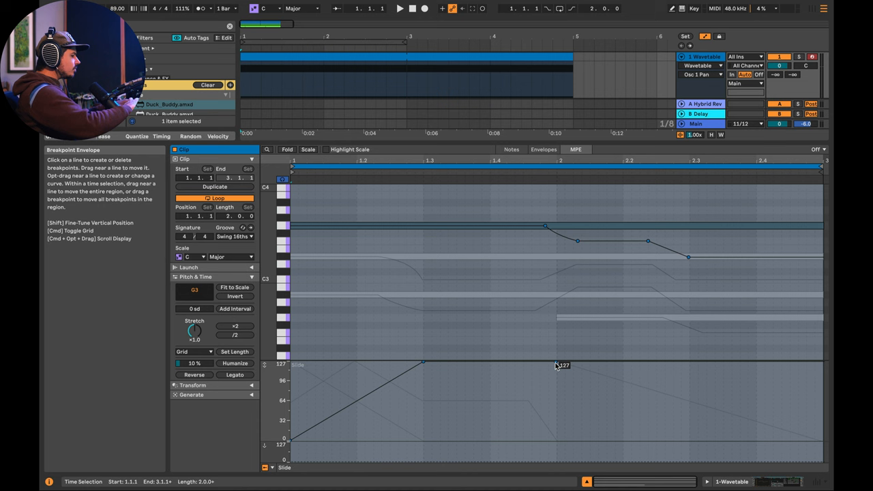
left_click_drag(562, 365, 556, 439)
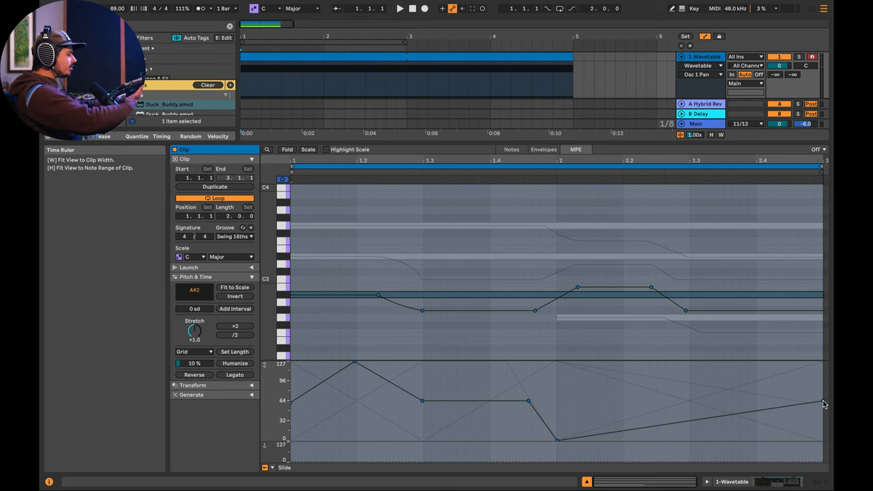
left_click(399, 8)
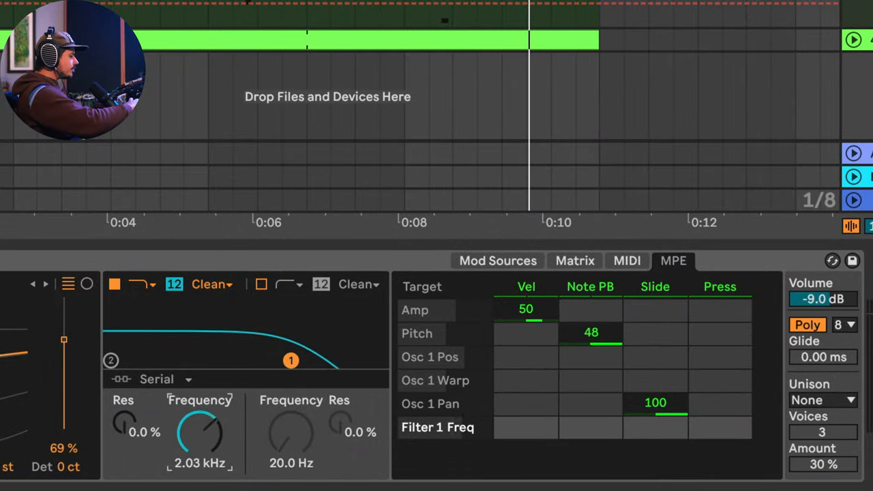
Step: Route pressure to Wavetable's Filter 1 Freq in the MPE matrix and raise its amount to 100
left_click_drag(199, 433, 199, 453)
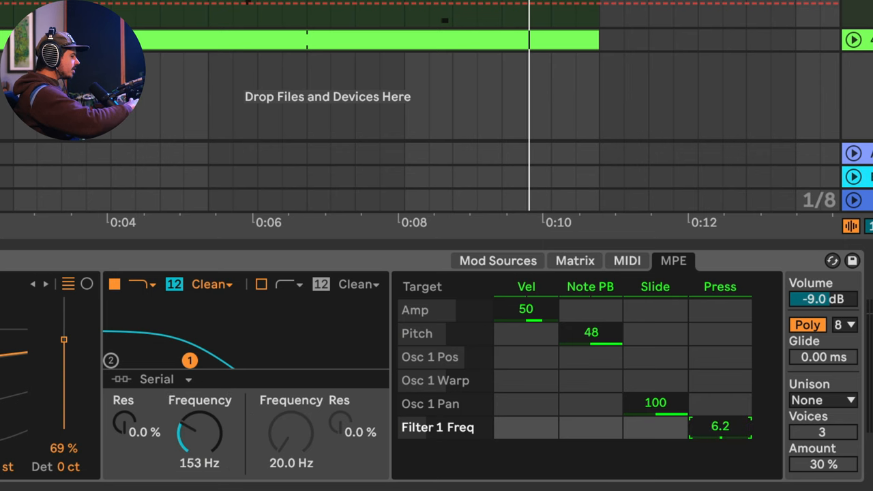
left_click_drag(720, 426, 720, 416)
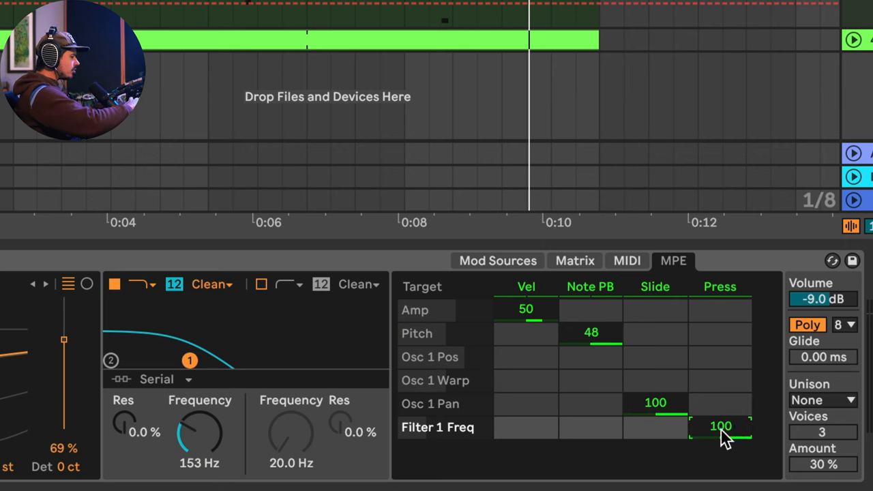
mouse_move(741, 266)
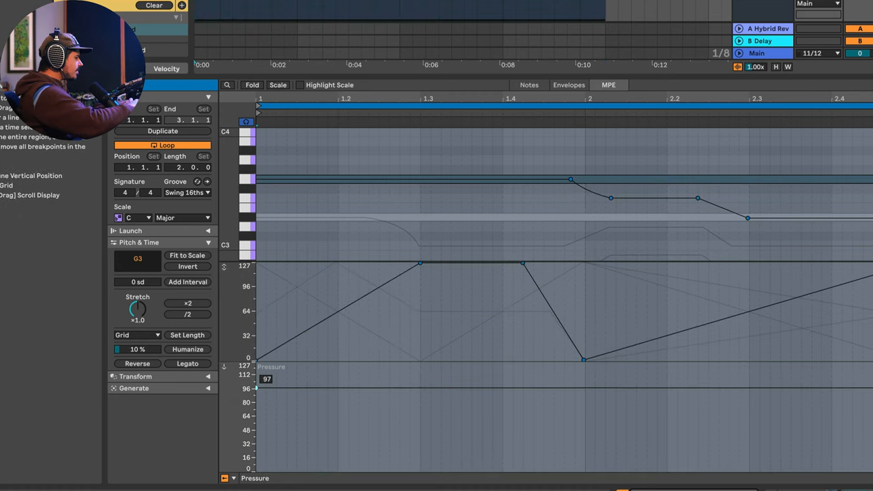
Step: Raise the note's pressure envelope in the MPE lane to a steady level near 97
left_click_drag(257, 388, 275, 420)
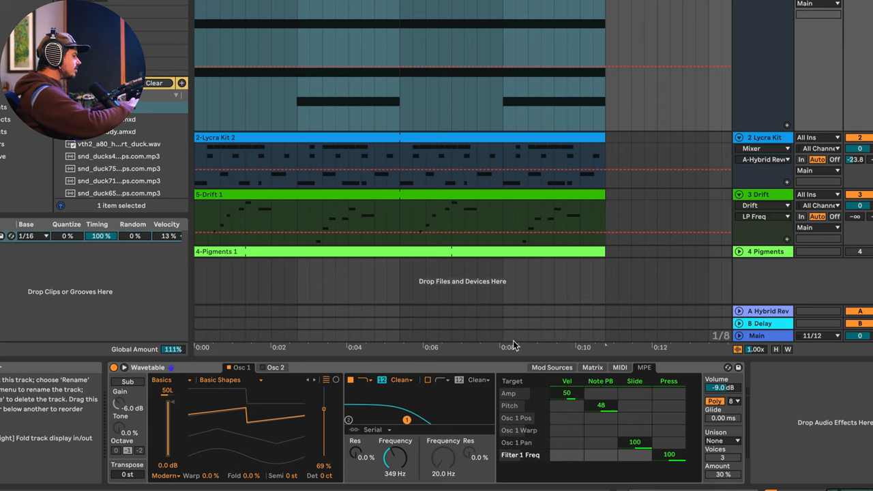
Step: Drag Wavetable's filter 1 Frequency knob down to roughly 71 Hz
left_click_drag(395, 457, 395, 437)
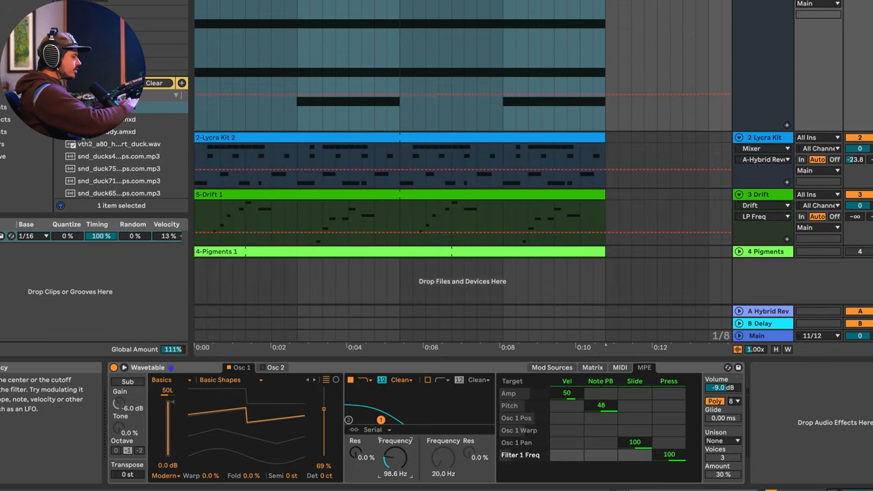
left_click_drag(395, 457, 394, 467)
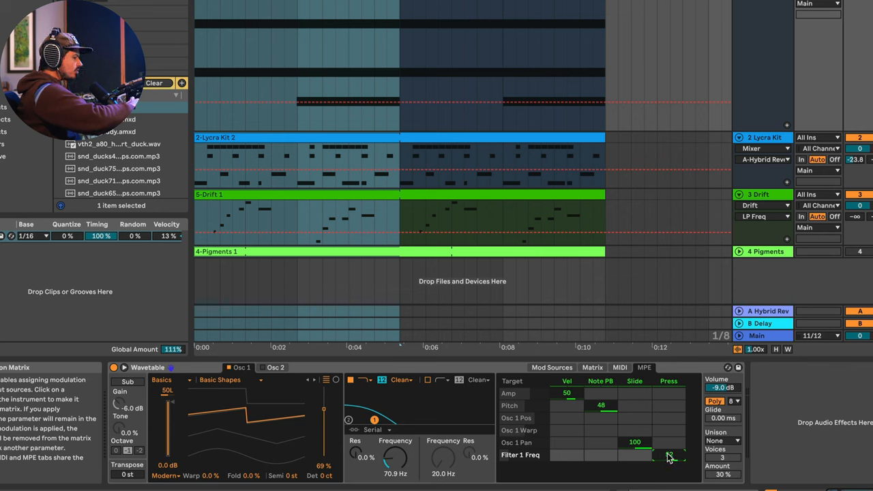
Step: Bring the Press amount on Wavetable's Filter 1 Freq row down to about 93
left_click_drag(668, 464, 668, 452)
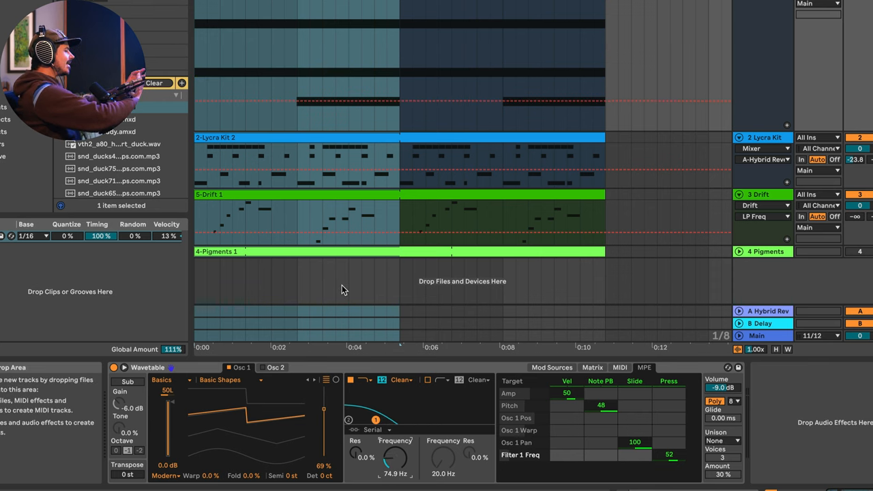
mouse_move(397, 370)
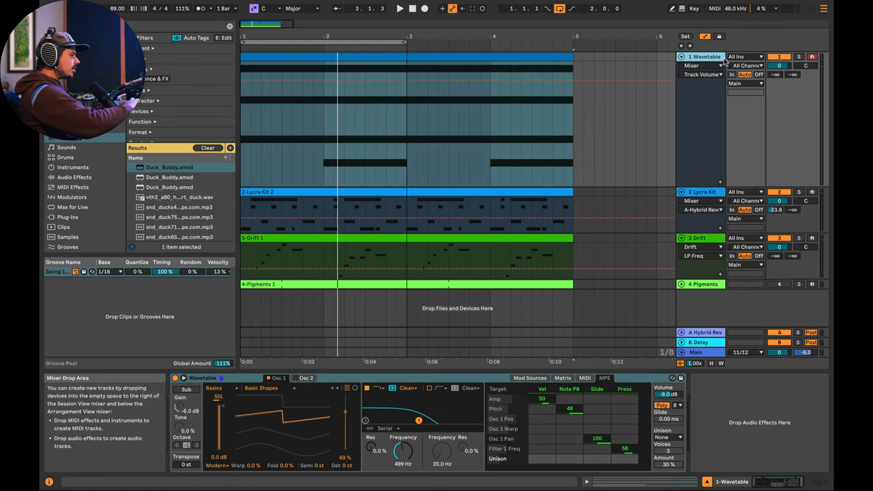
Step: Set the Wavetable track volume to -4.0 dB and select the Pigments track's device
left_click_drag(780, 65, 780, 75)
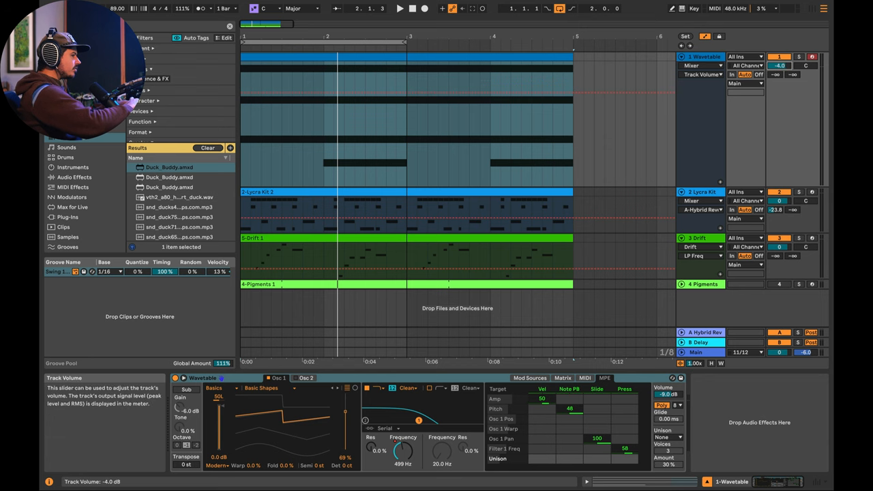
left_click(702, 285)
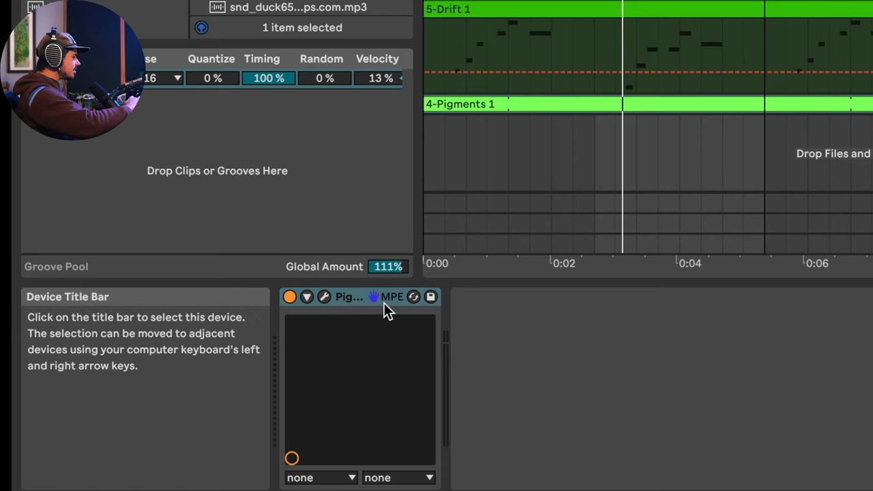
mouse_move(401, 308)
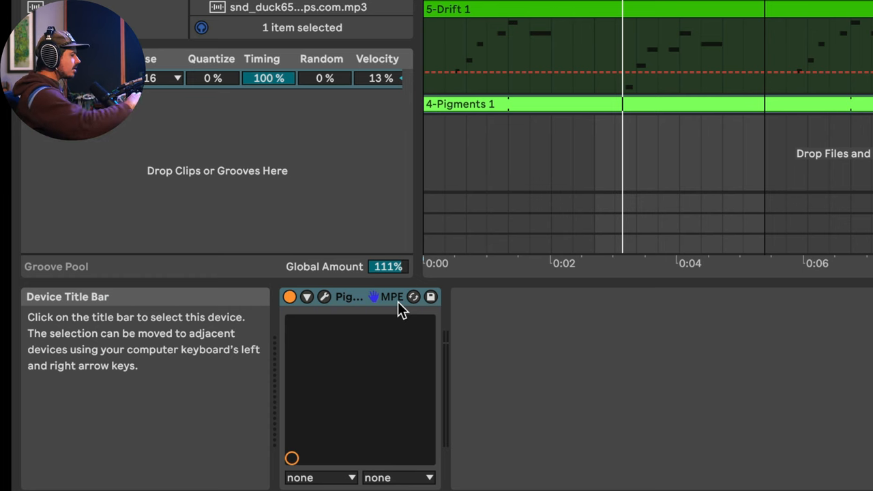
mouse_move(324, 296)
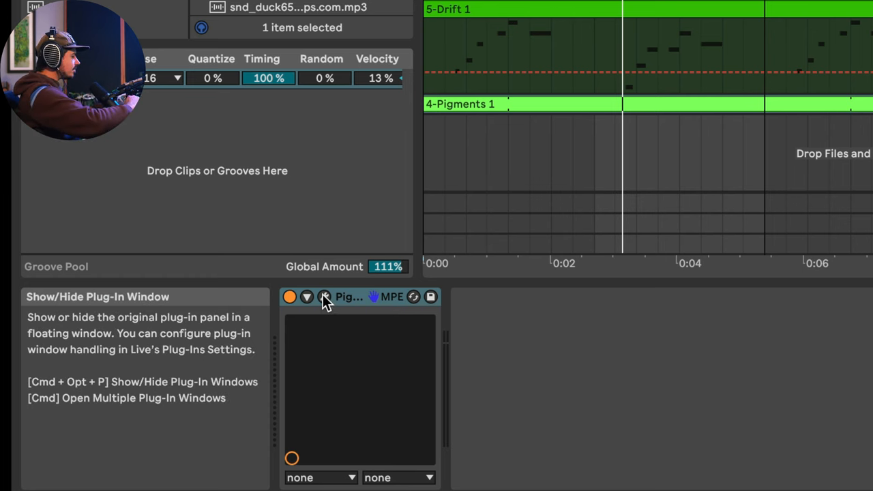
Step: Bring up the Pigments plug-in window and toggle Enable MPE in its settings
left_click(324, 298)
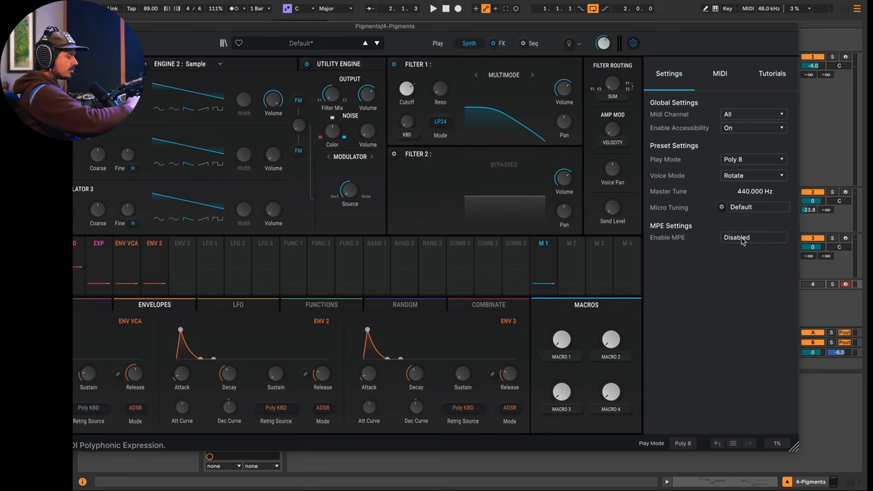
left_click(753, 237)
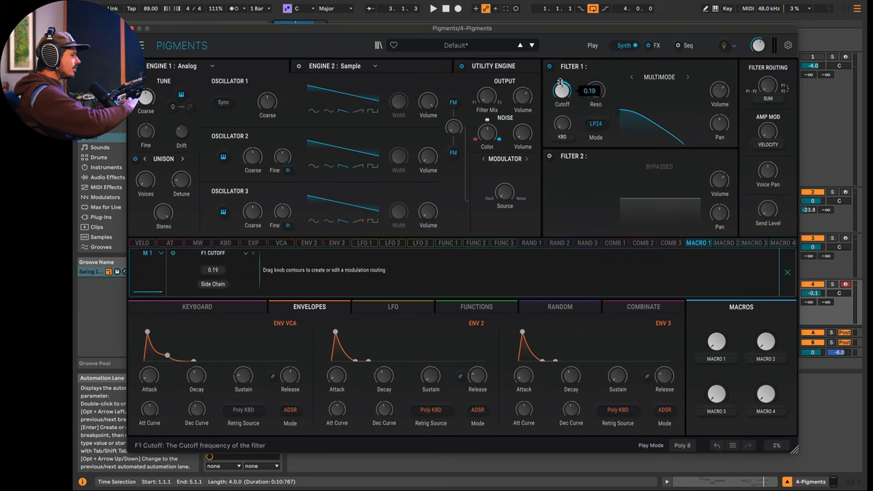
Step: Set positive Macro 1 modulation depths on Filter 1 Cutoff and Oscillator 3 Volume
left_click_drag(562, 90, 562, 81)
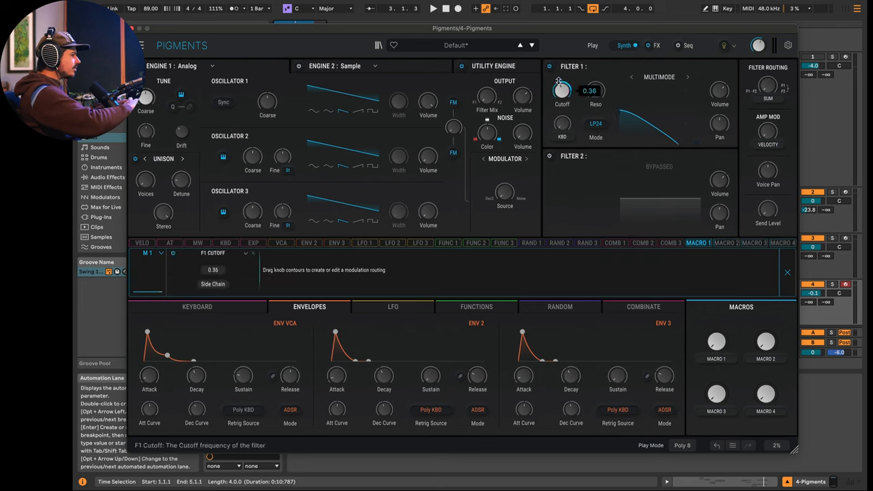
left_click_drag(562, 92, 562, 85)
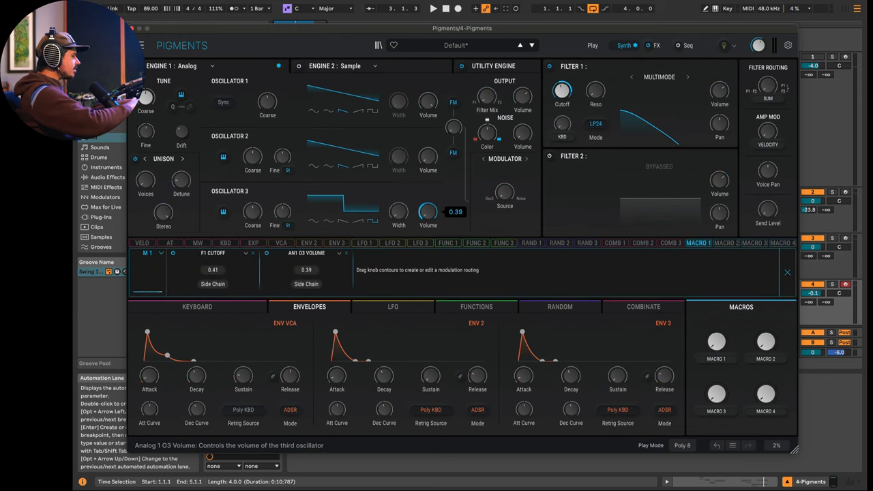
left_click_drag(428, 219, 428, 198)
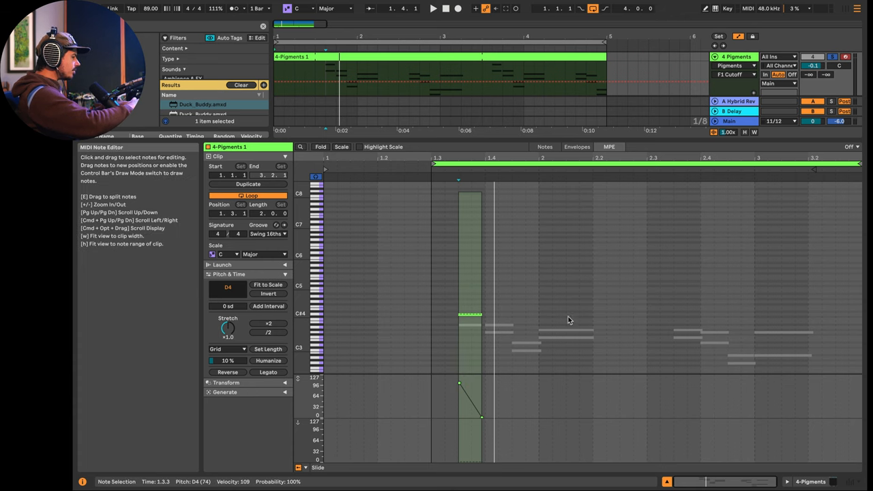
Step: Use the clip's context menu while shaping the Slide envelope on the Pigments note
right_click(570, 320)
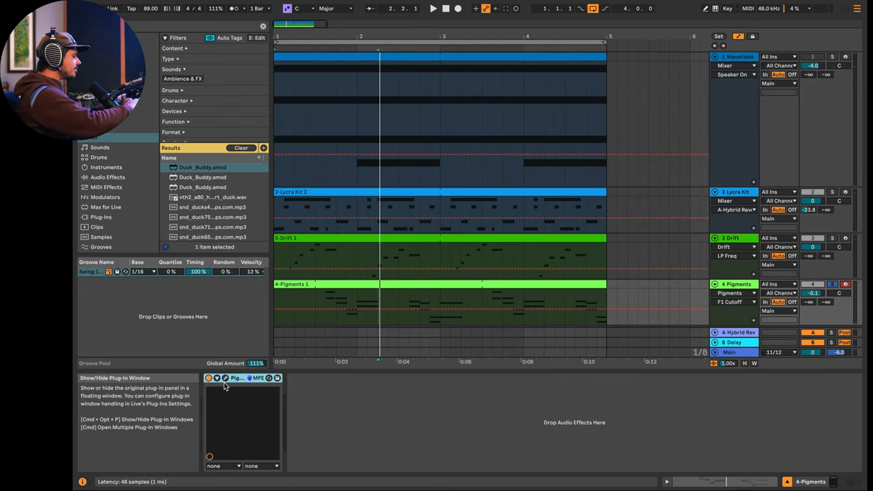
Step: Reopen Pigments, raise the filter cutoff and start Live's playback
left_click(208, 378)
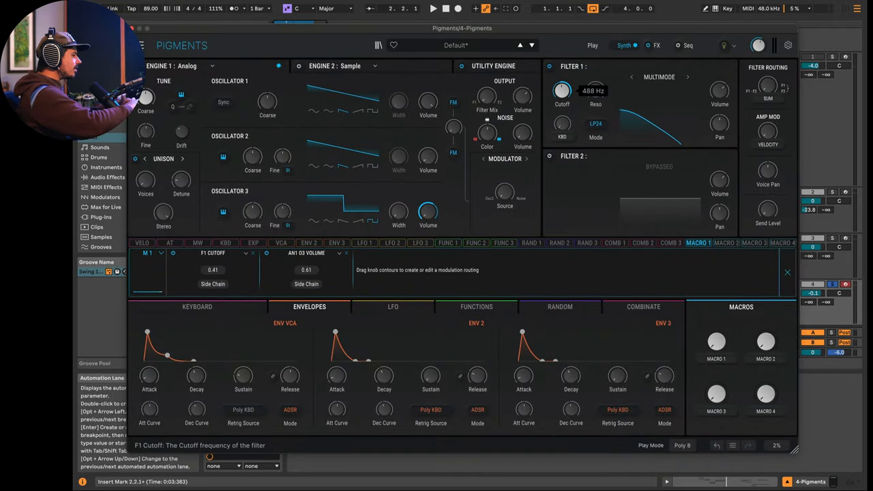
left_click_drag(562, 90, 562, 75)
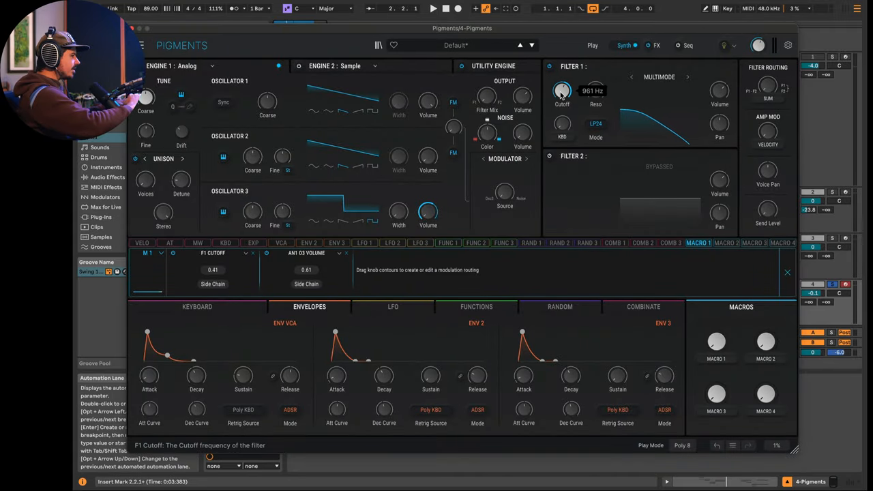
left_click(433, 8)
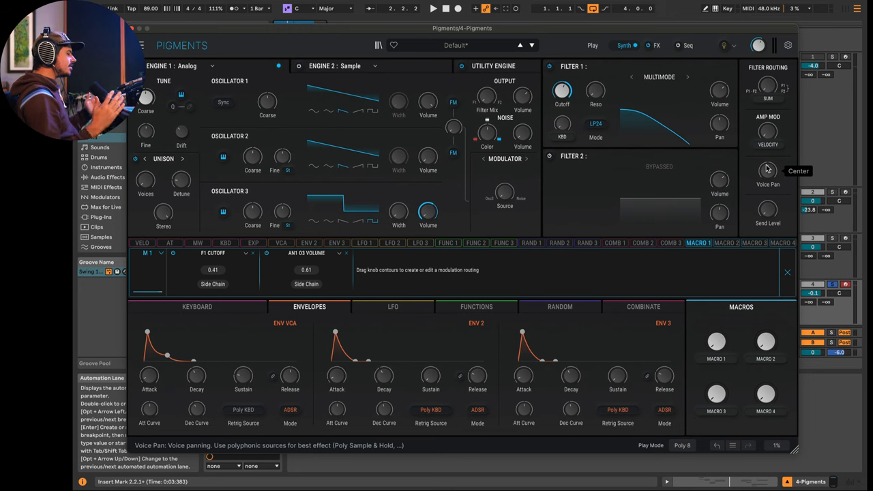
Step: Make Macro 1 modulate Voice Pan by about 0.56, keeping the pan base near centre
left_click_drag(766, 171, 767, 164)
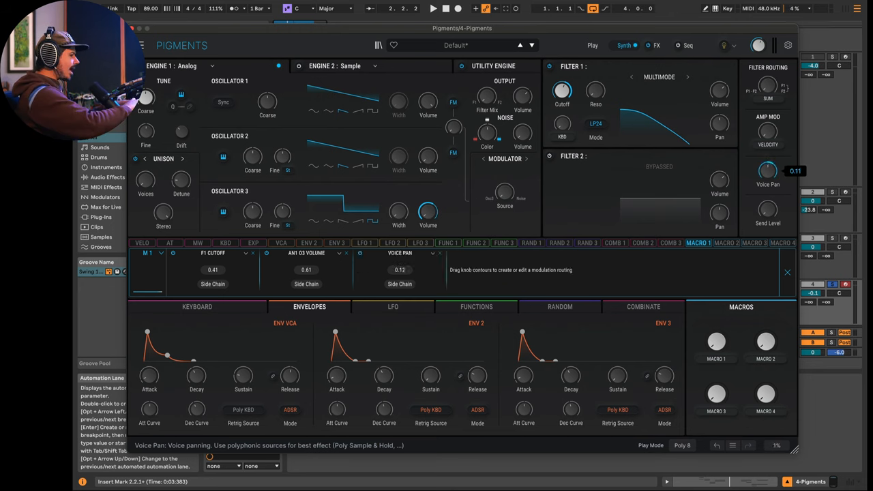
left_click_drag(766, 170, 766, 163)
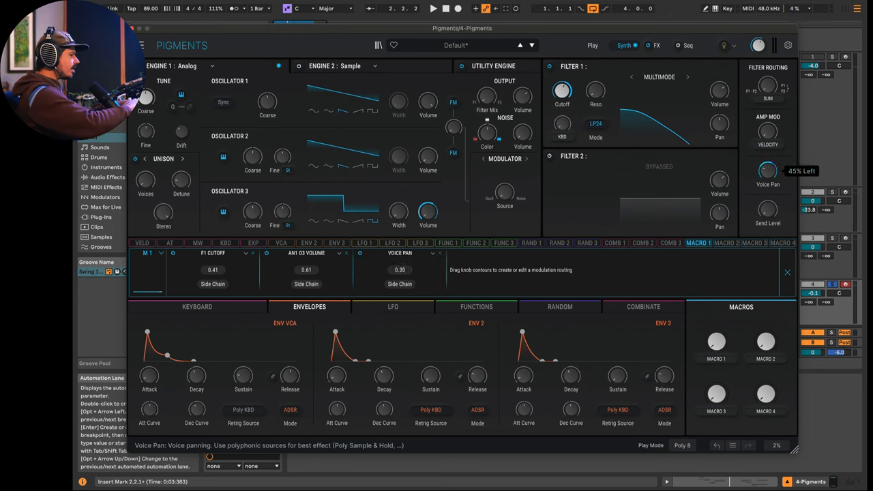
left_click_drag(766, 170, 766, 180)
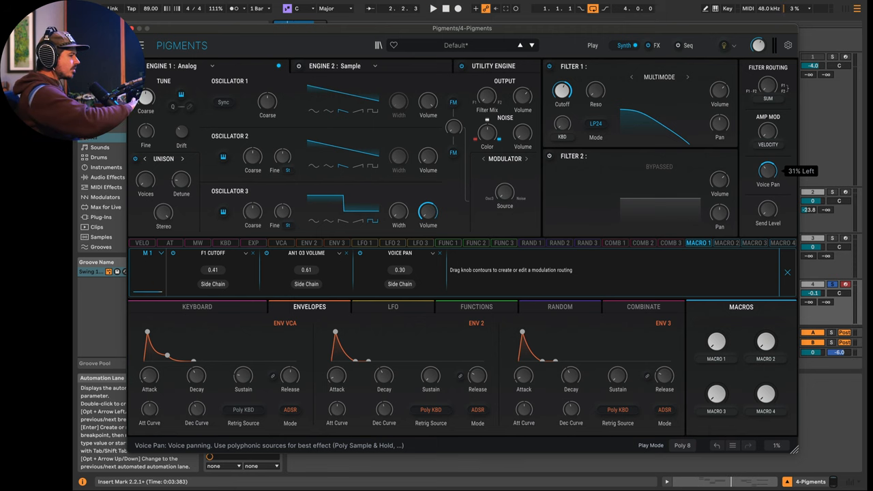
left_click_drag(766, 170, 766, 164)
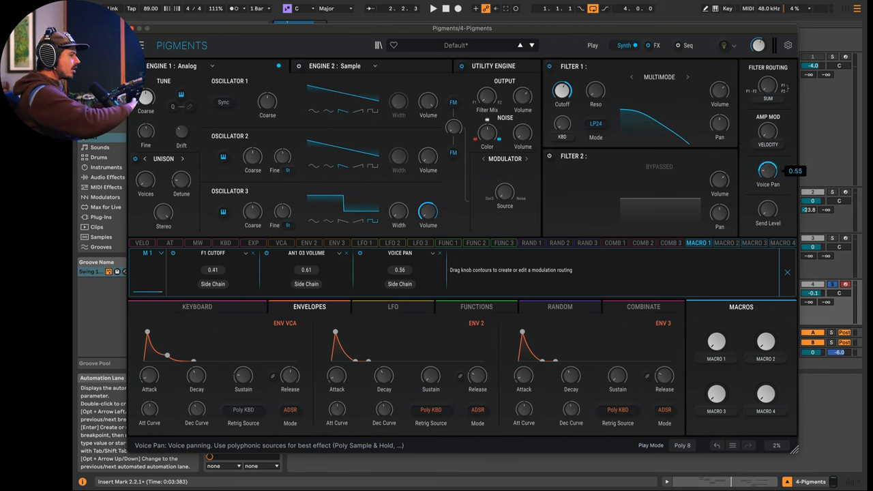
left_click_drag(766, 170, 767, 164)
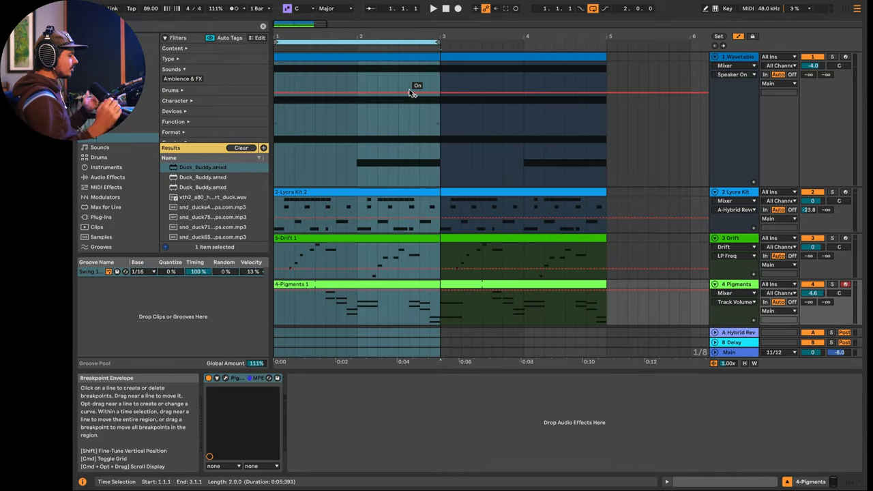
Step: Start arrangement playback from Live's transport to hear the macro-driven Pigments sound
left_click(433, 8)
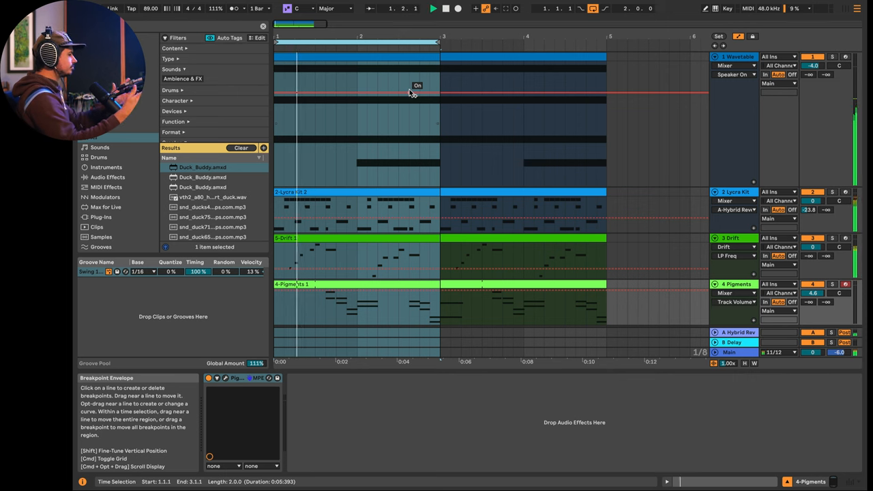